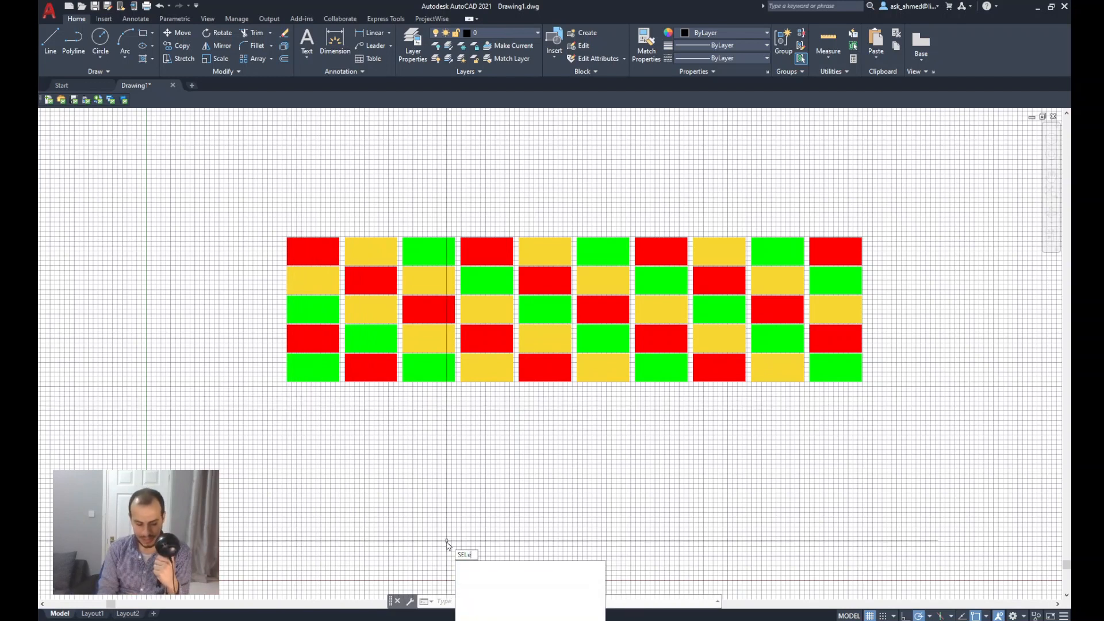
Start the SELECTSIMILAR command from the command line
text(SELECTSIMILAR Select objects or [Settings]:)
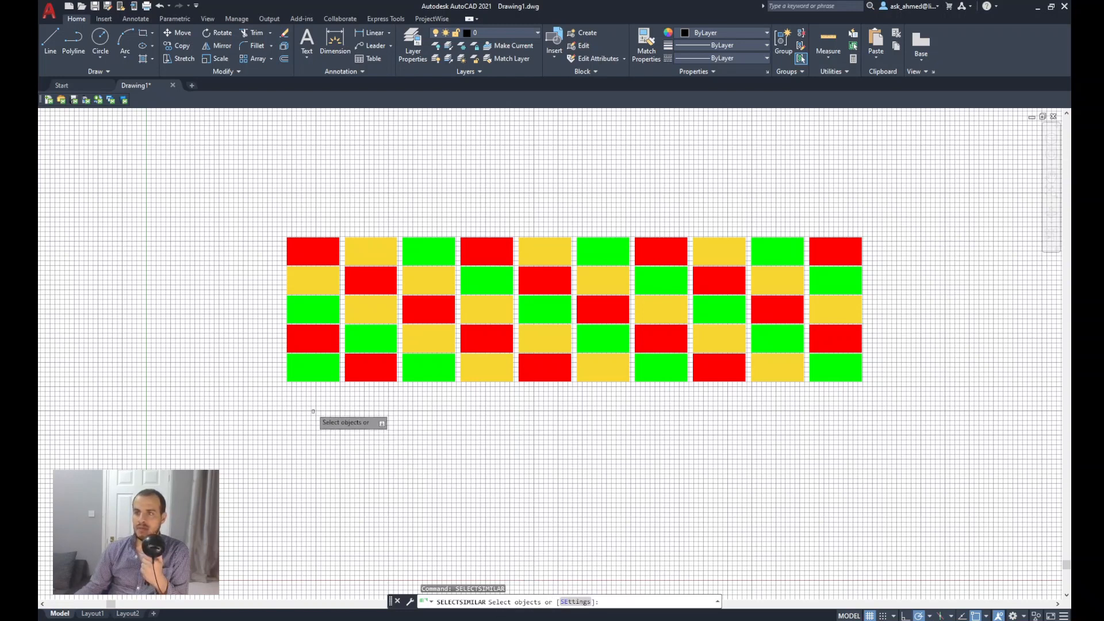
Pick one hatch as the reference so every hatch in the grid is selected, then cancel
click(311, 365)
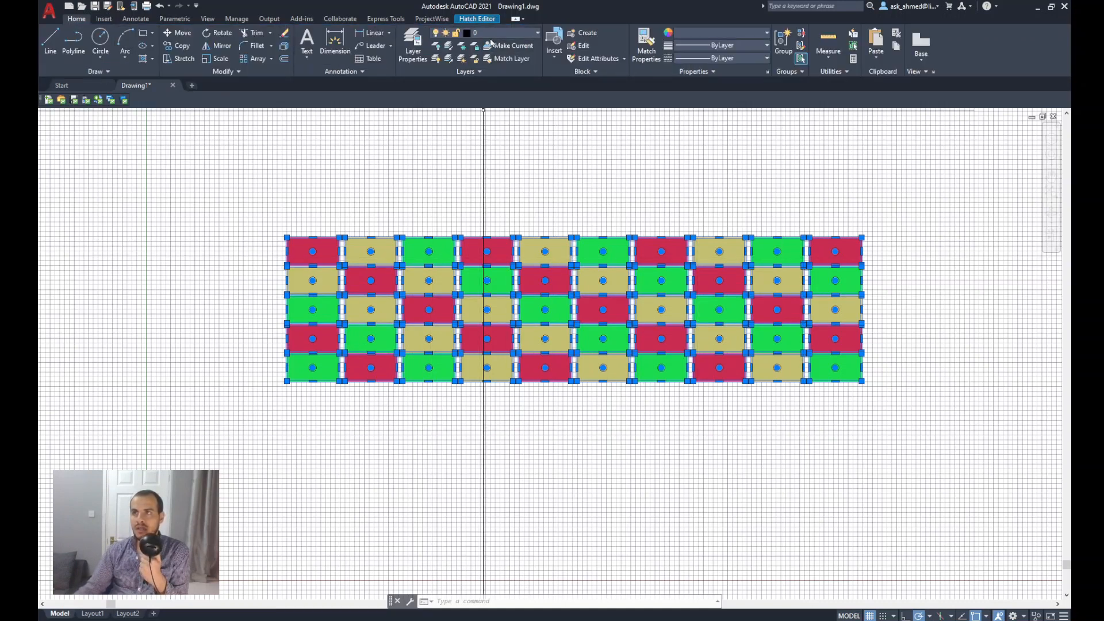
mouse_move(494, 40)
text(SELECT)
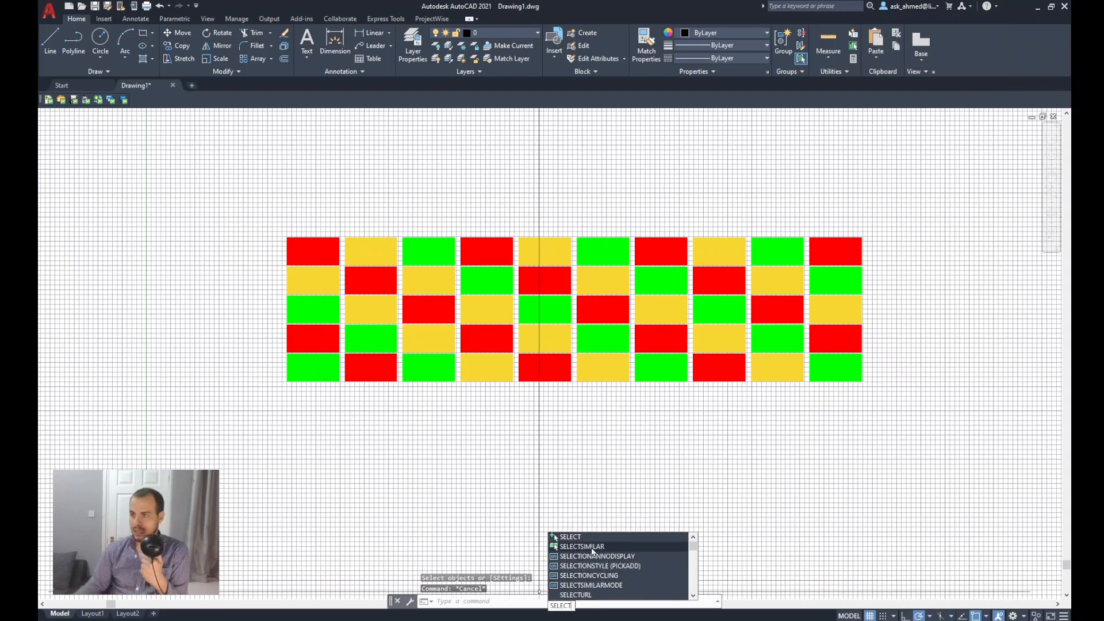
Rerun SELECTSIMILAR and enter its SE Settings option to show the matching properties
click(581, 547)
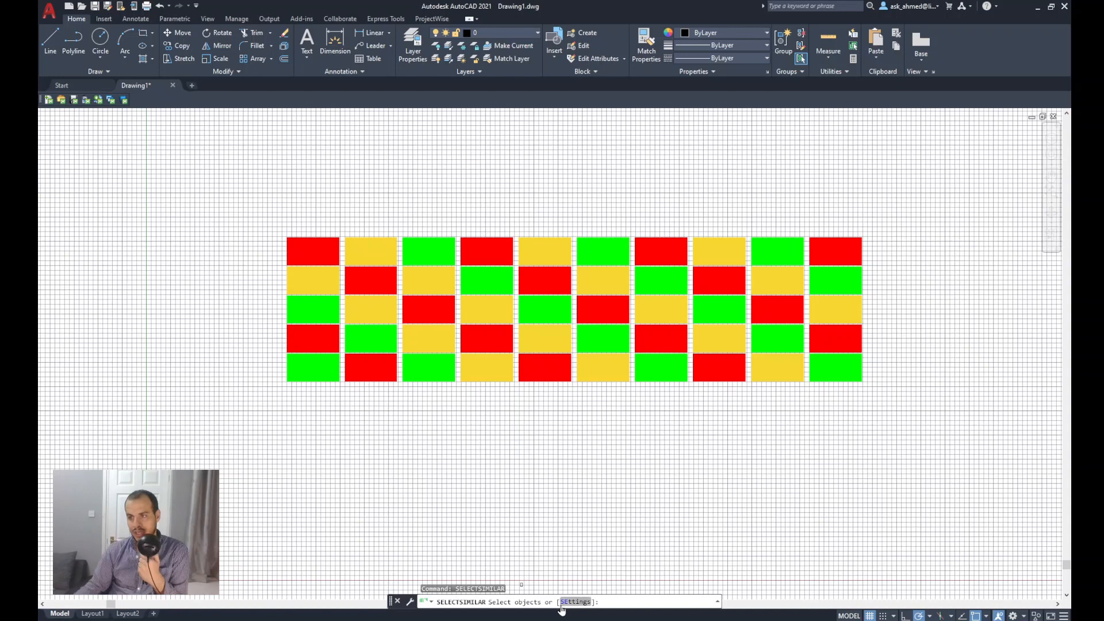
text(SE)
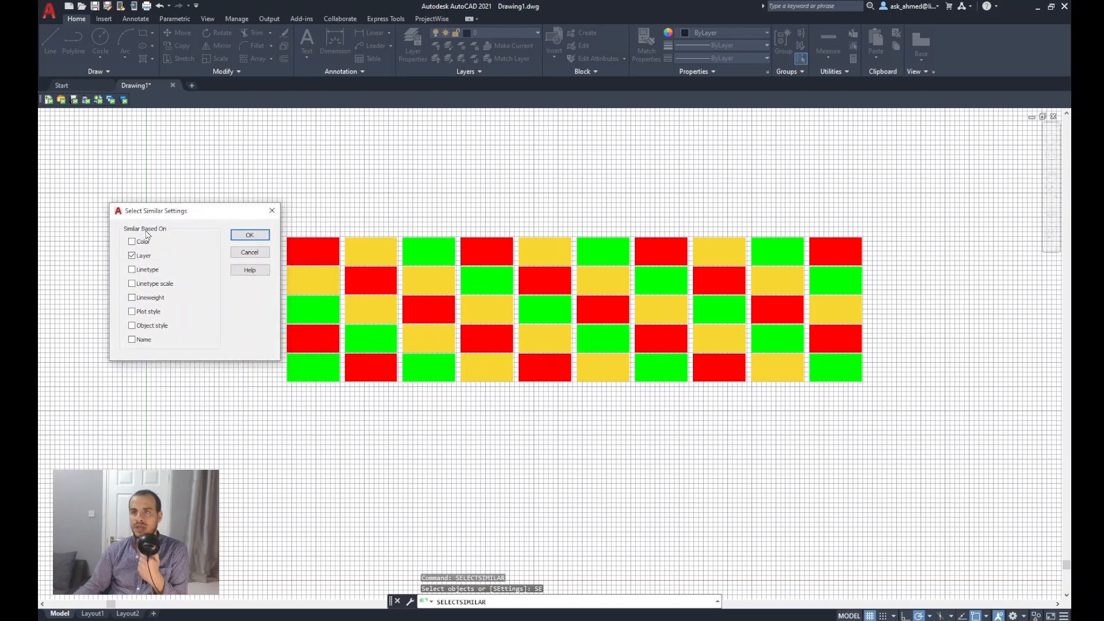
Match similar objects by Color only instead of Layer and confirm the settings
click(132, 255)
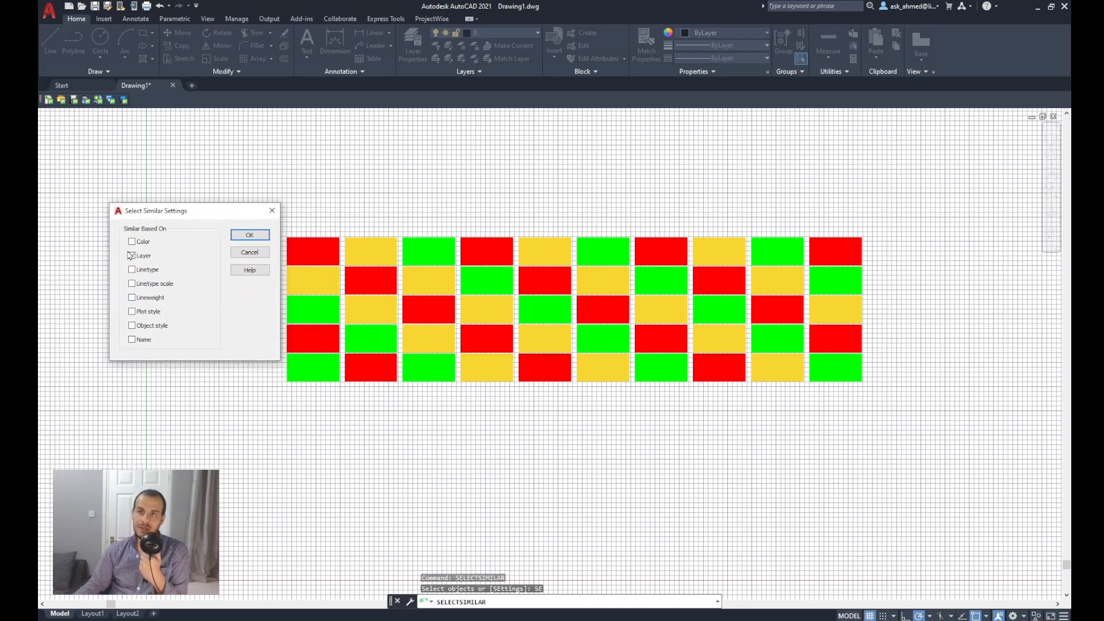
click(131, 256)
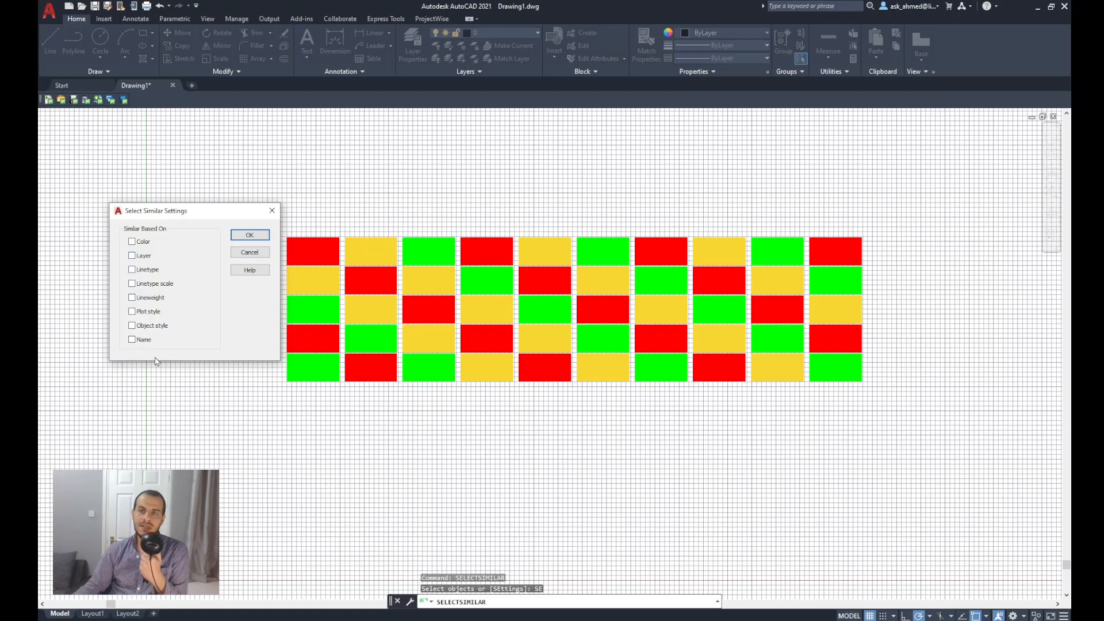
click(132, 241)
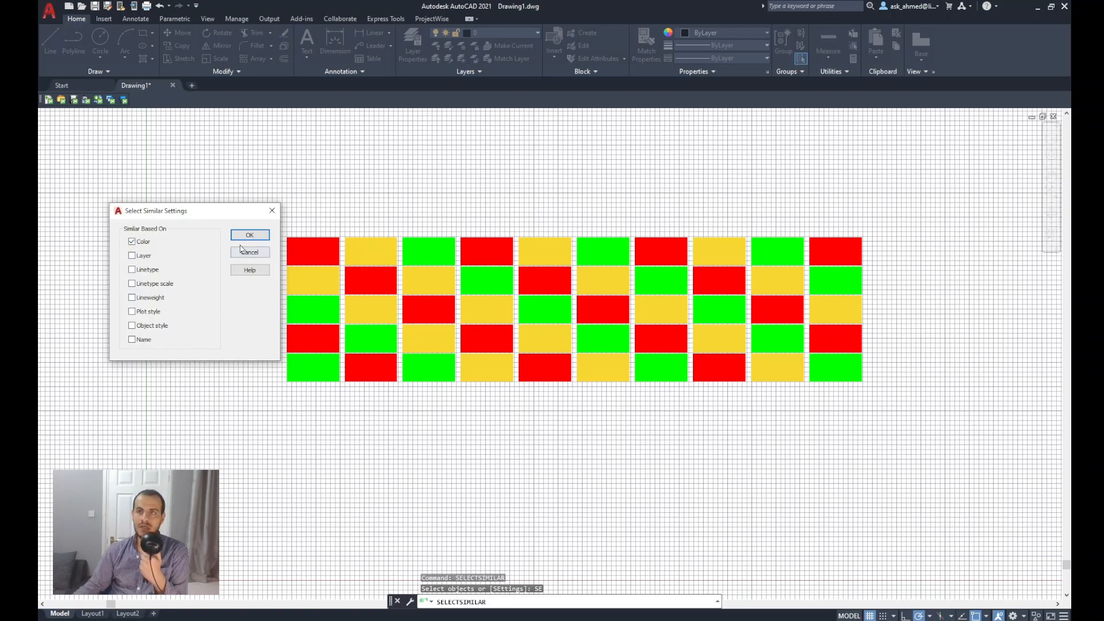
click(248, 252)
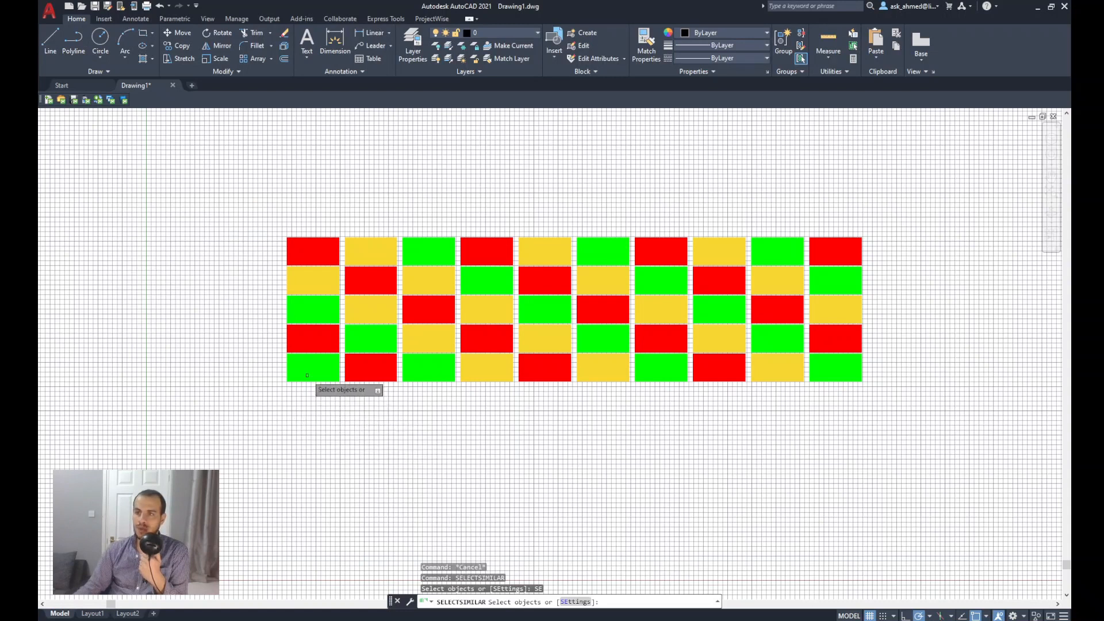
Select all green hatches from one green hatch and move them via the Layer dropdown
click(312, 368)
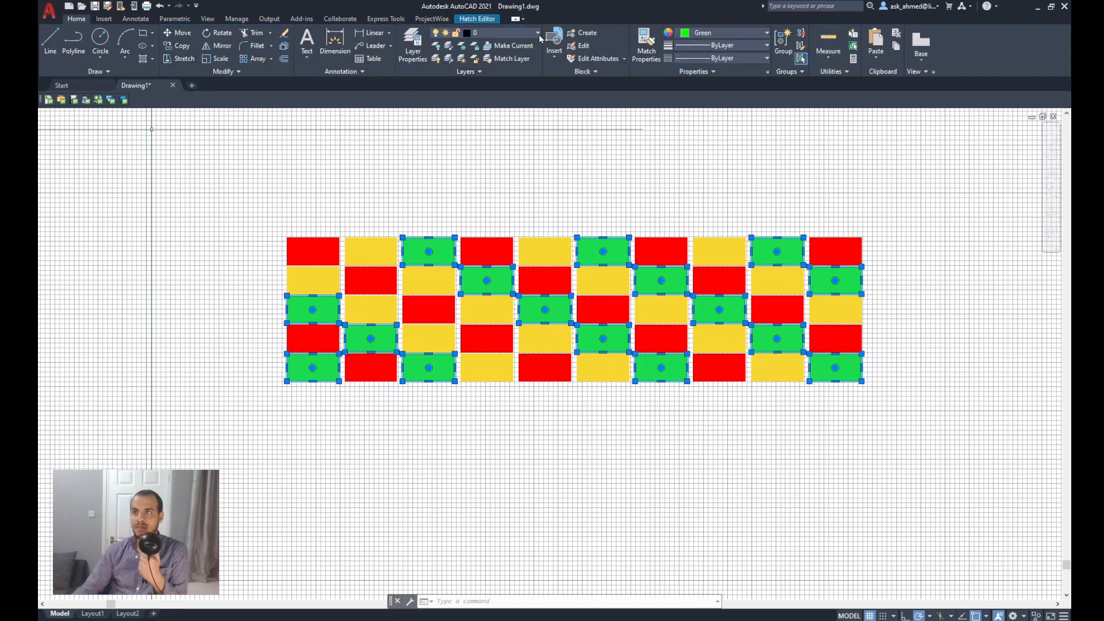
click(537, 33)
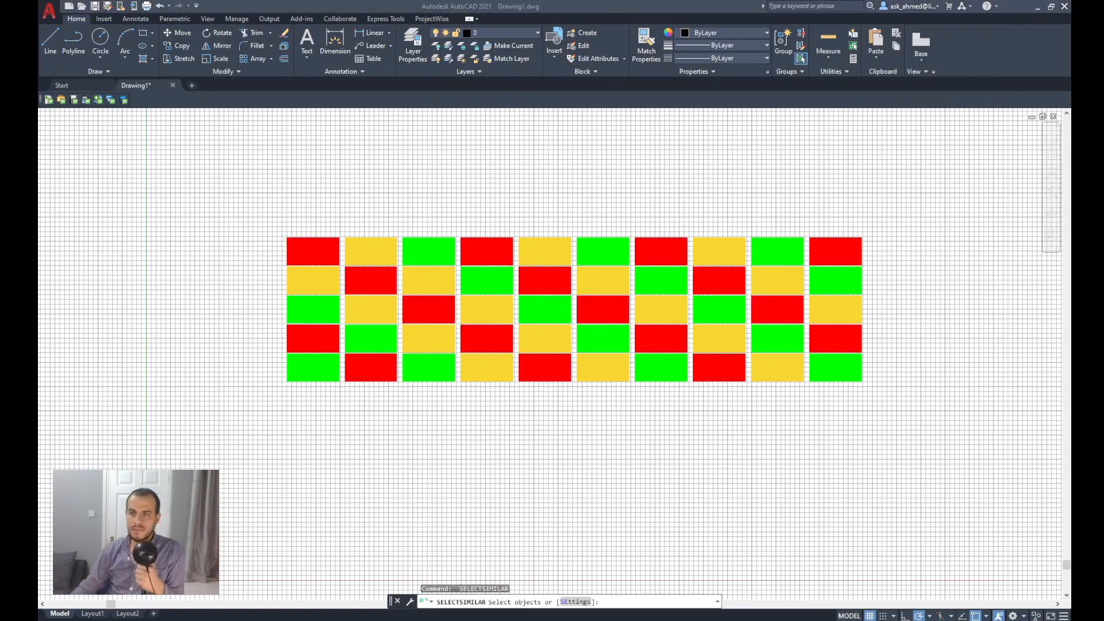
click(371, 252)
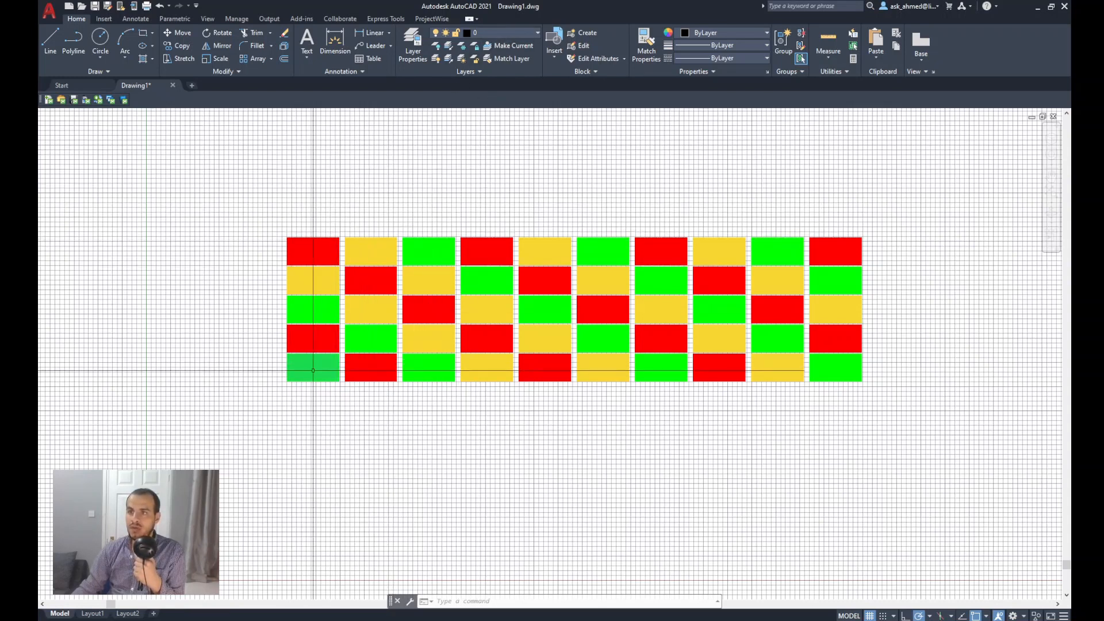
mouse_move(313, 370)
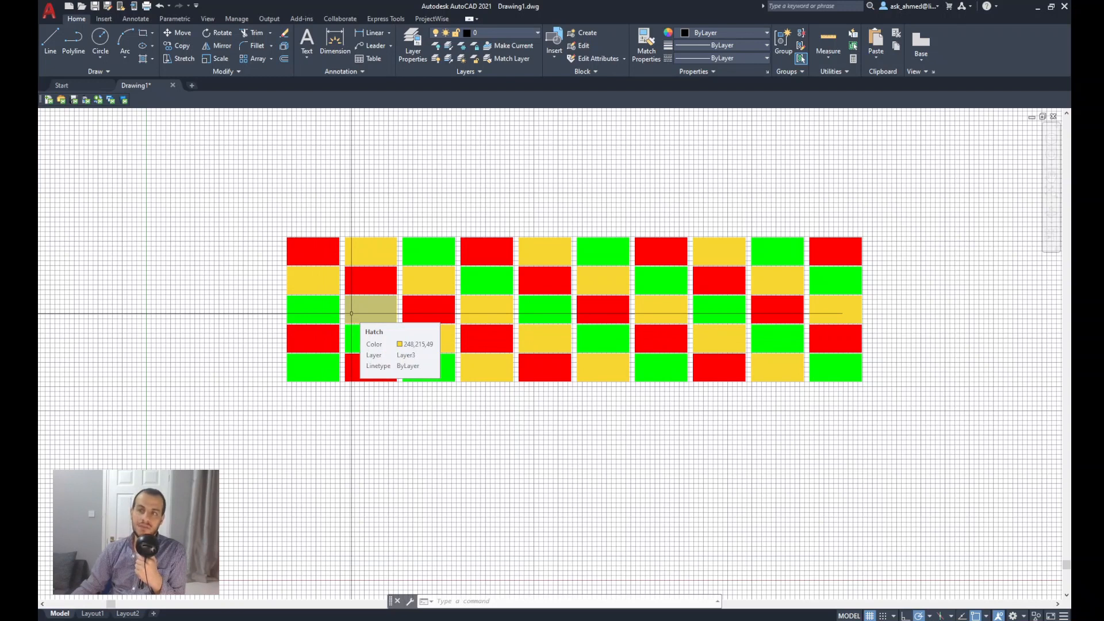
mouse_move(943, 359)
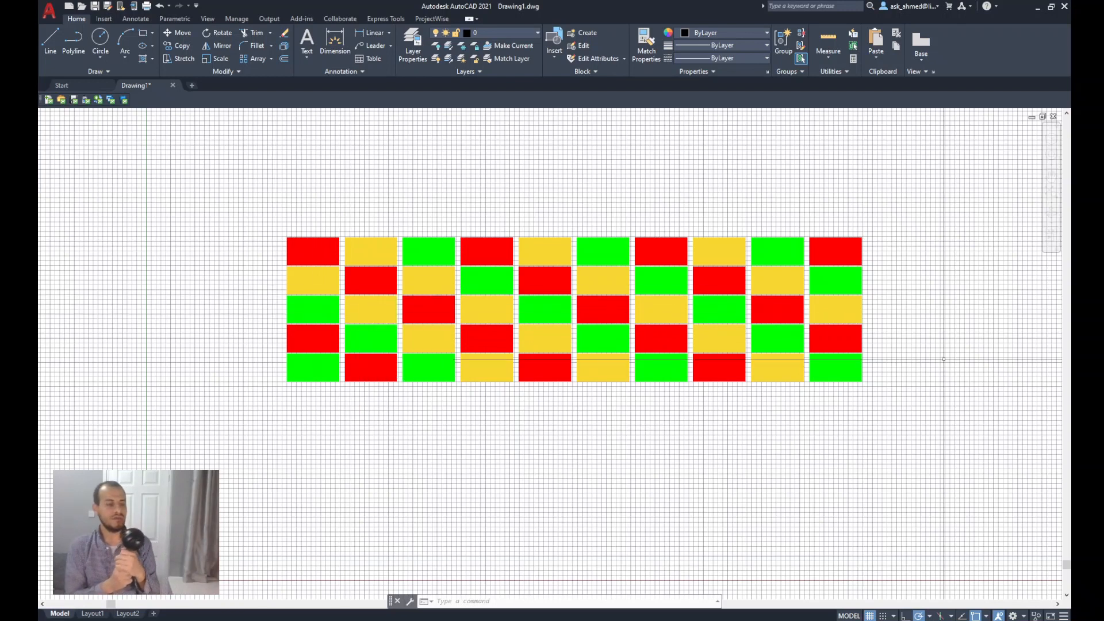